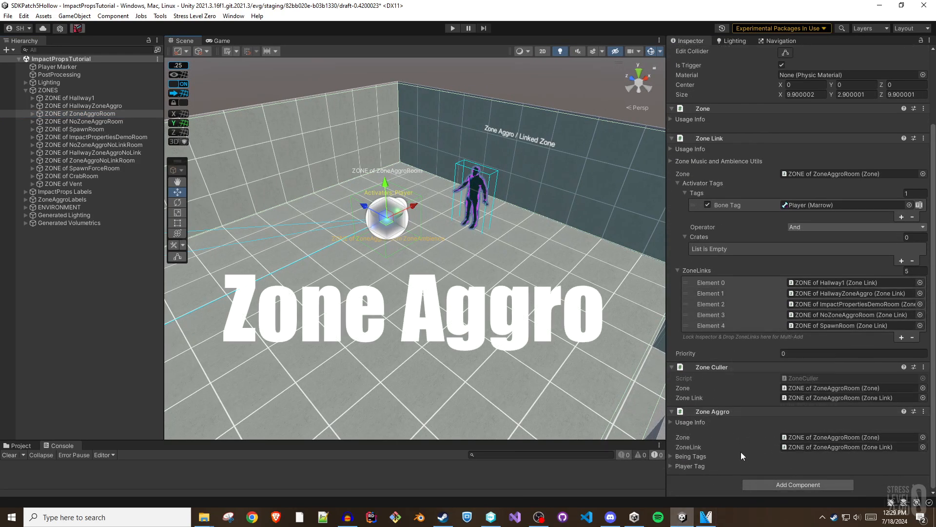
# - Select the NoZoneAggroRoom ZONE to view its Zone Aggro component with Being Tags
pyautogui.click(674, 400)
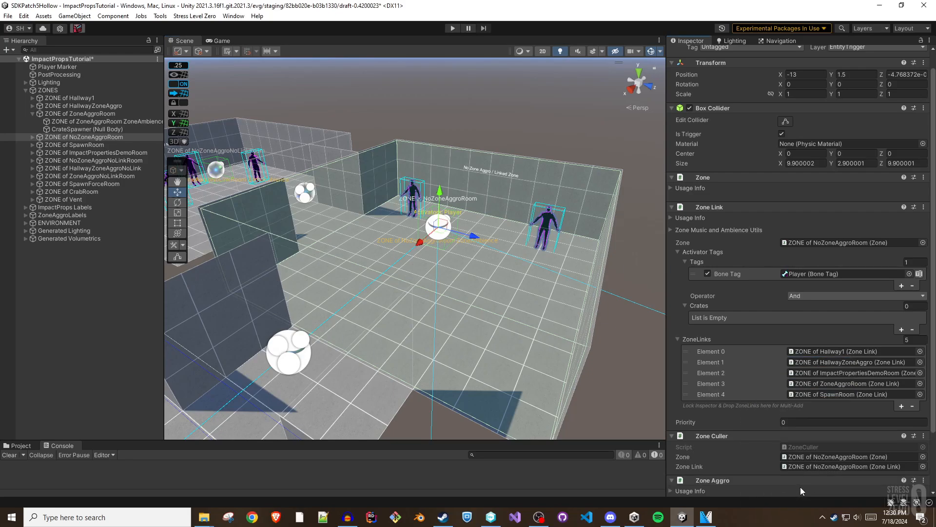
pyautogui.moveTo(802, 490)
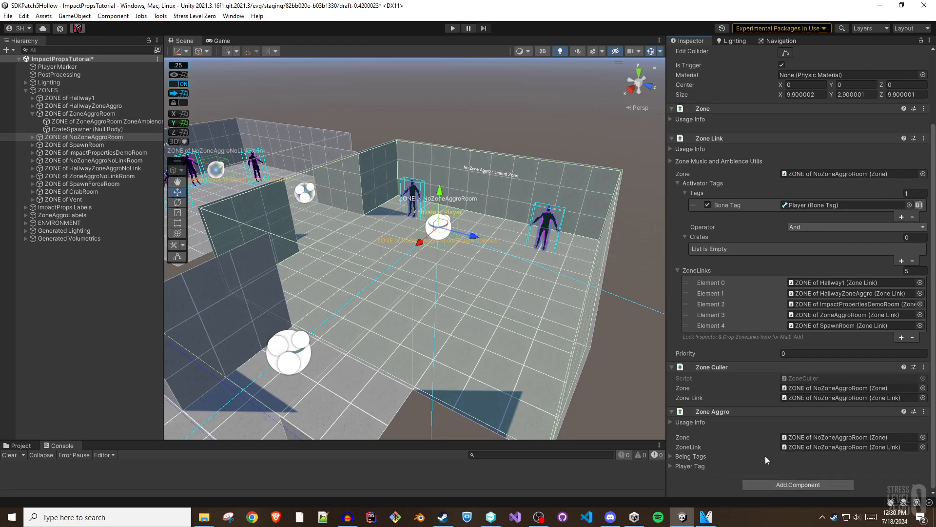
pyautogui.moveTo(672, 462)
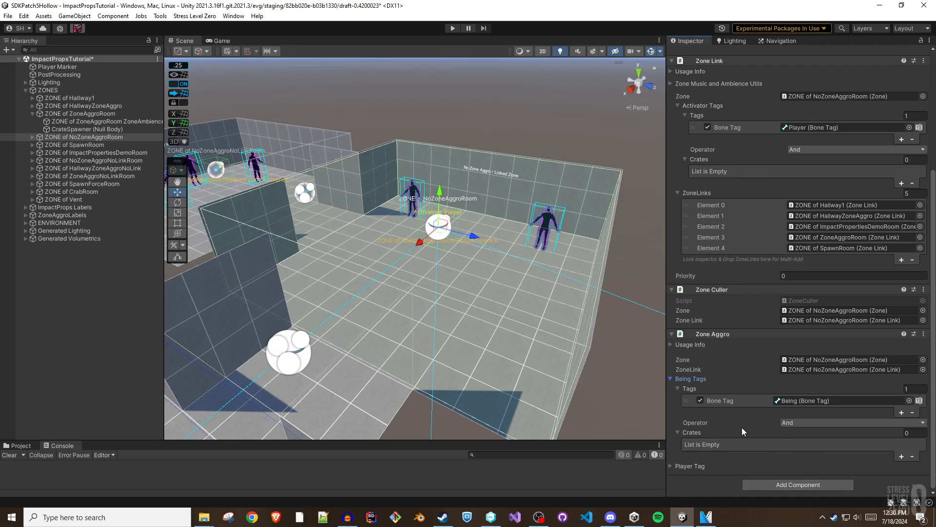
pyautogui.click(452, 28)
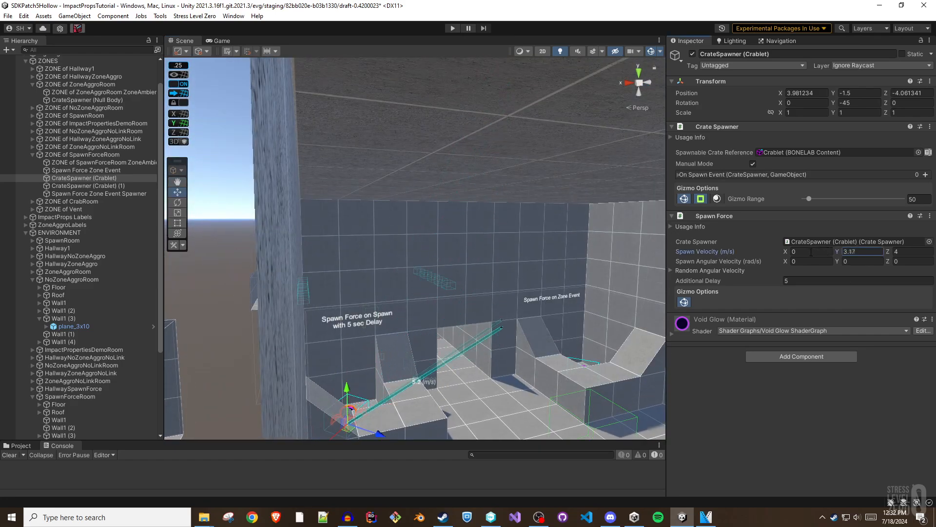
# - Set Spawn Velocity Y to 8 and Spawn Angular Velocity X to 3.97 on the Spawn Force
pyautogui.write('8.83')
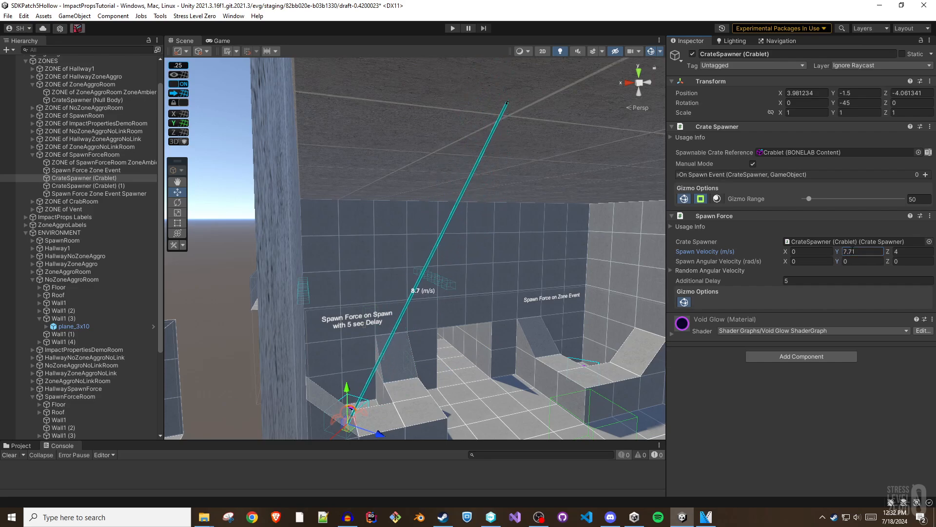
pyautogui.write('8')
pyautogui.click(810, 260)
pyautogui.write('1.7')
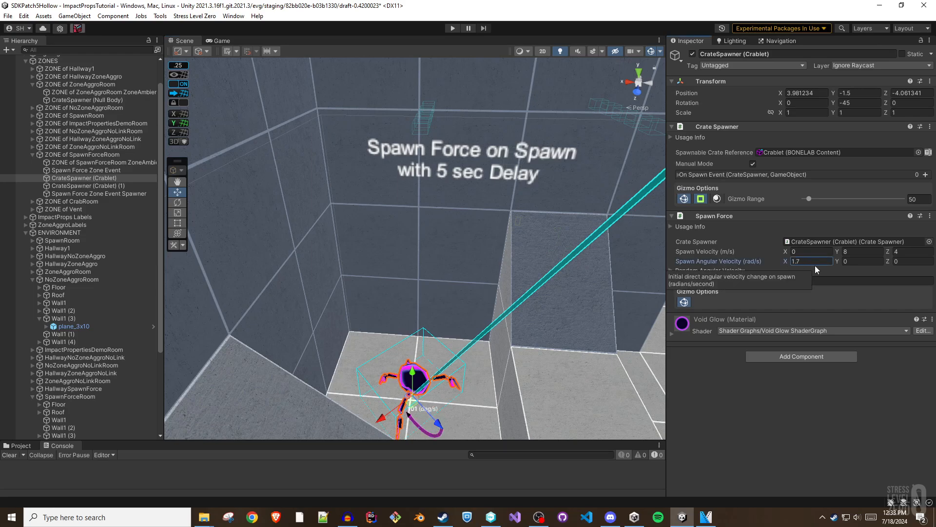
pyautogui.write('3.97')
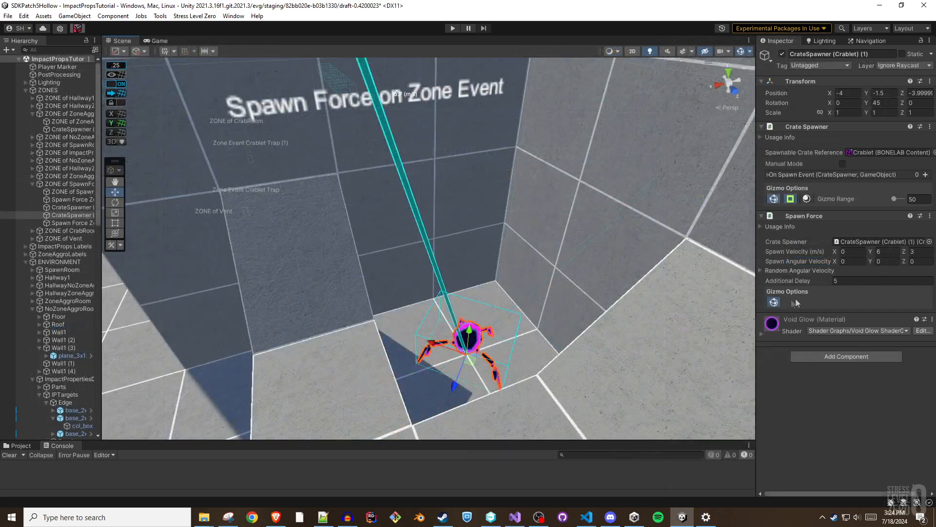
# - Switch the Inspector to Debug mode and verify the Spawn Force Zone Event applies force On Zone Enter
pyautogui.click(930, 41)
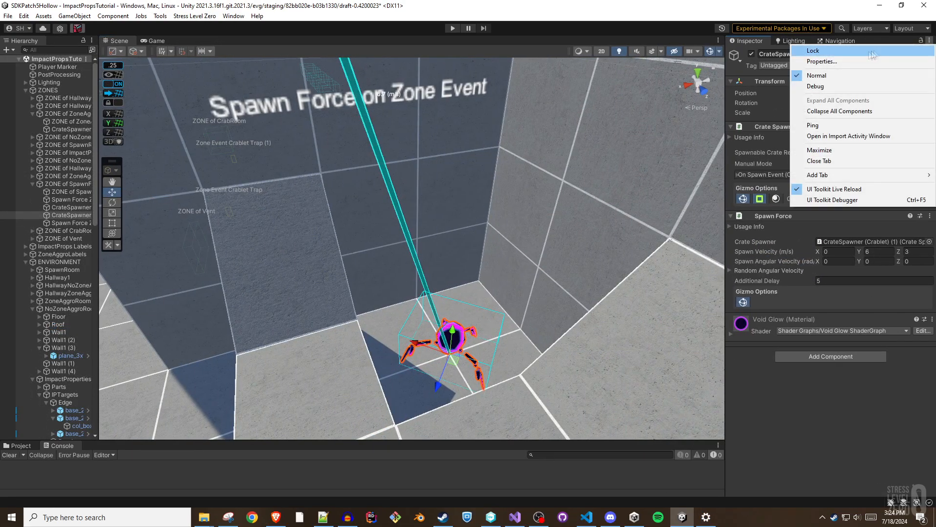
pyautogui.click(815, 85)
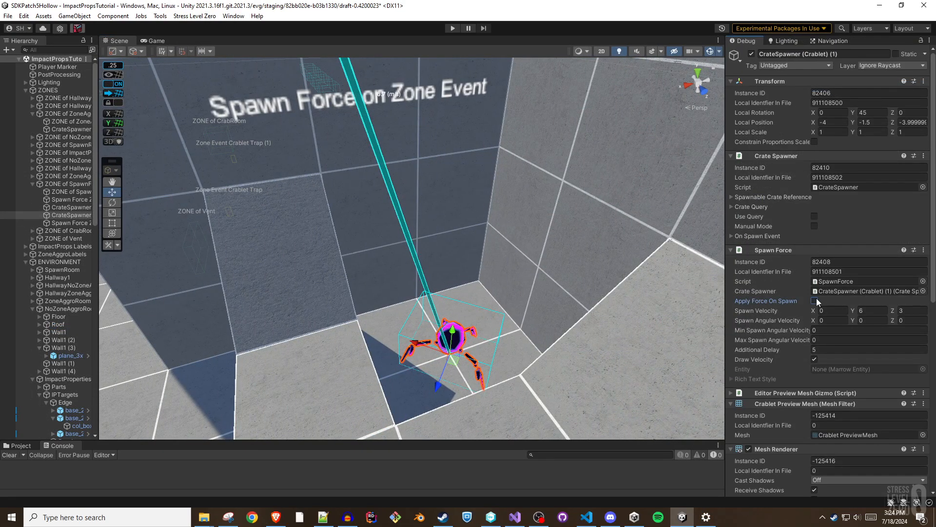
pyautogui.click(742, 41)
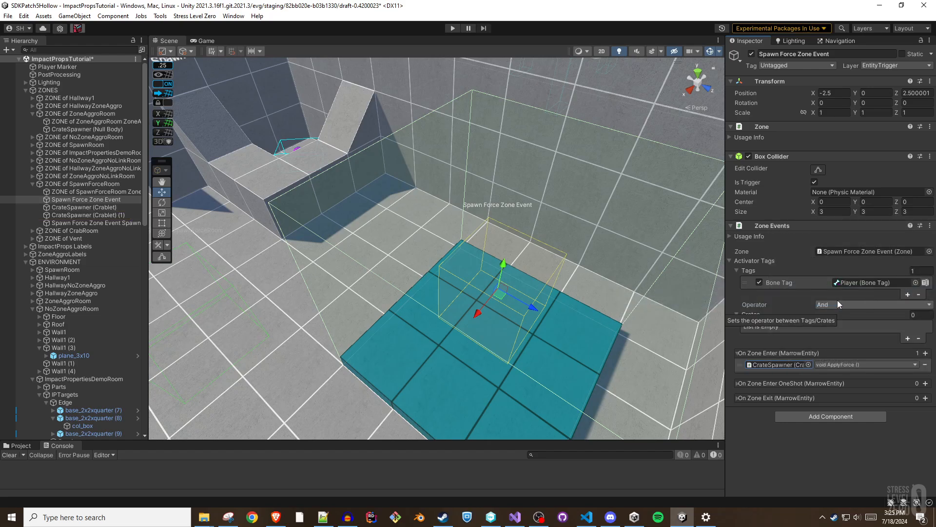
pyautogui.click(451, 28)
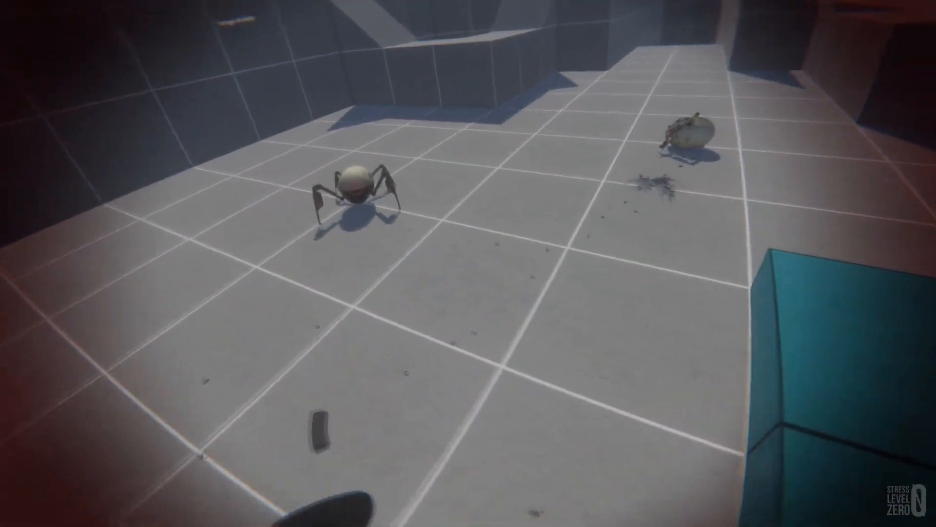